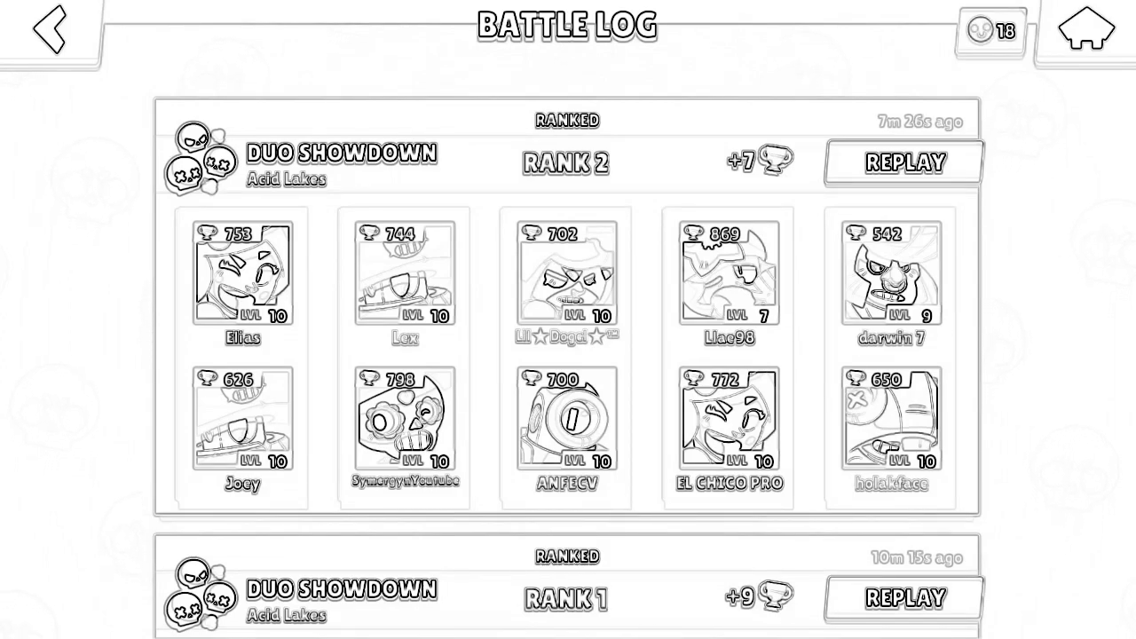
# Start the ranked Duo Showdown replay on Acid Lakes from the battle log and watch it follow SymergynYoutube
pyautogui.scroll(-3)
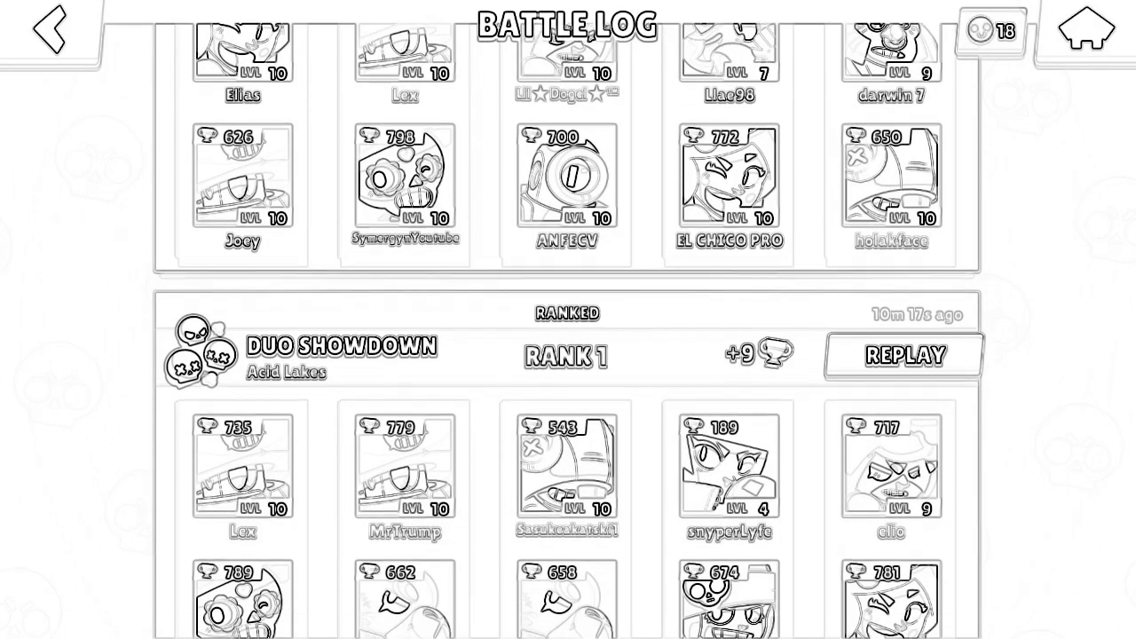
pyautogui.click(903, 355)
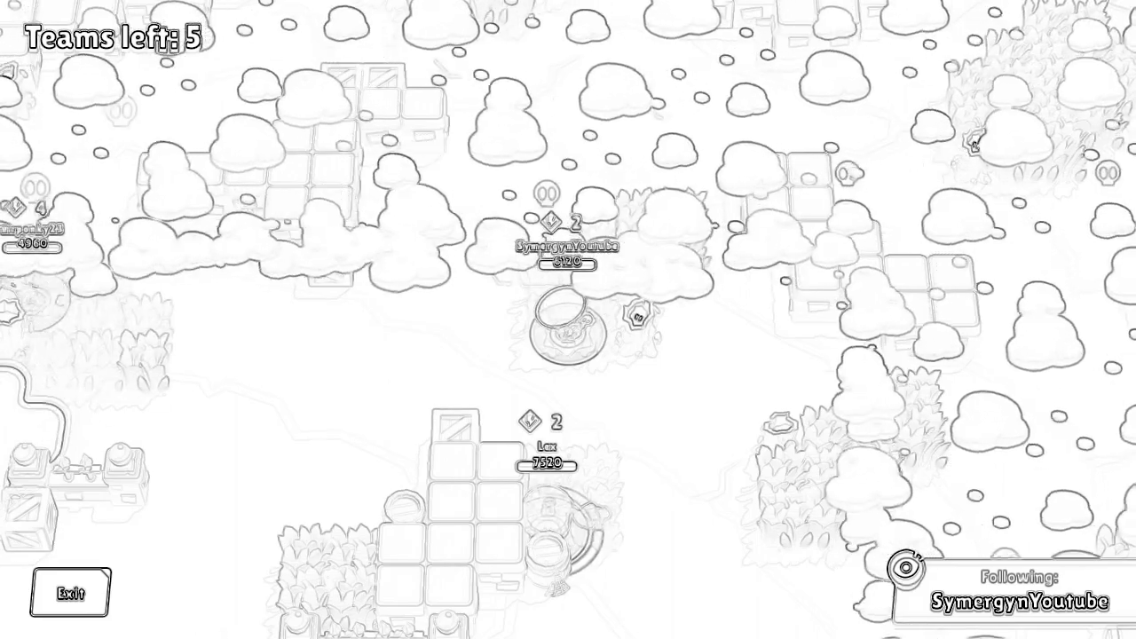
pyautogui.scroll(3)
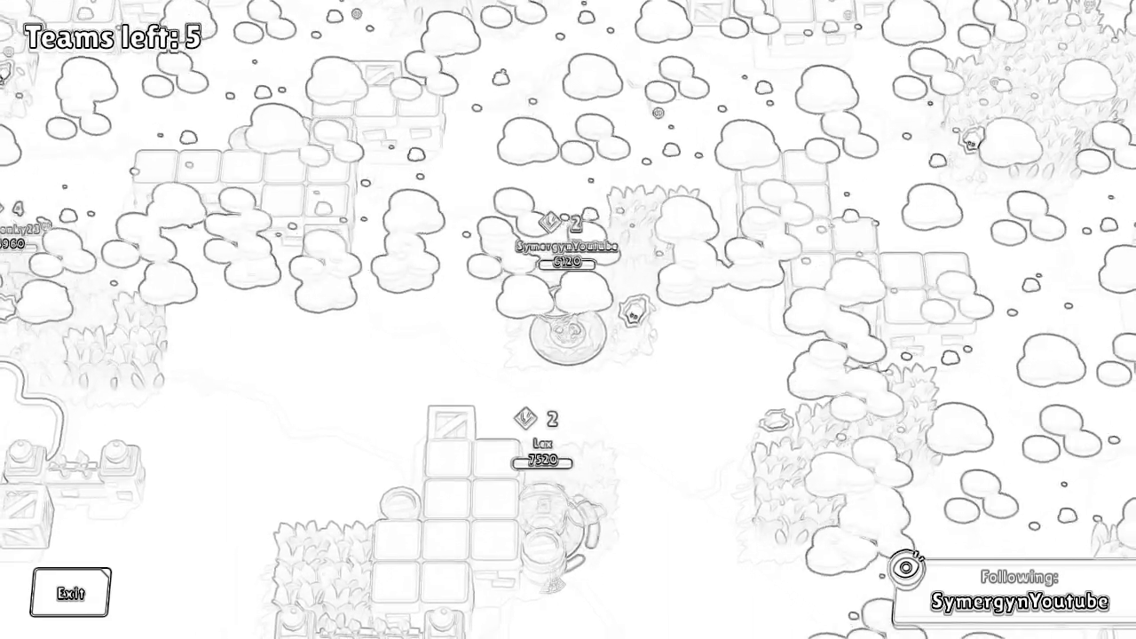